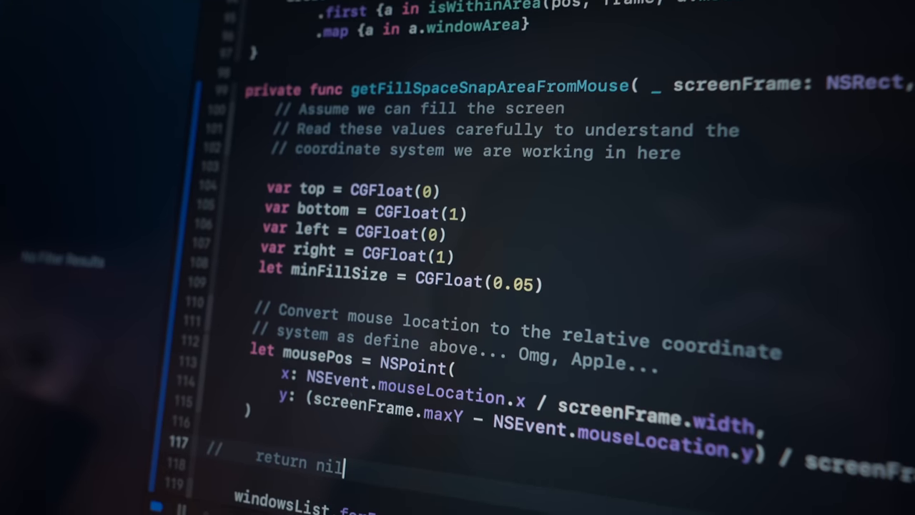
Step: Scroll through the fill-space snapping code before leaving Xcode for the desktop
scroll(down, 3)
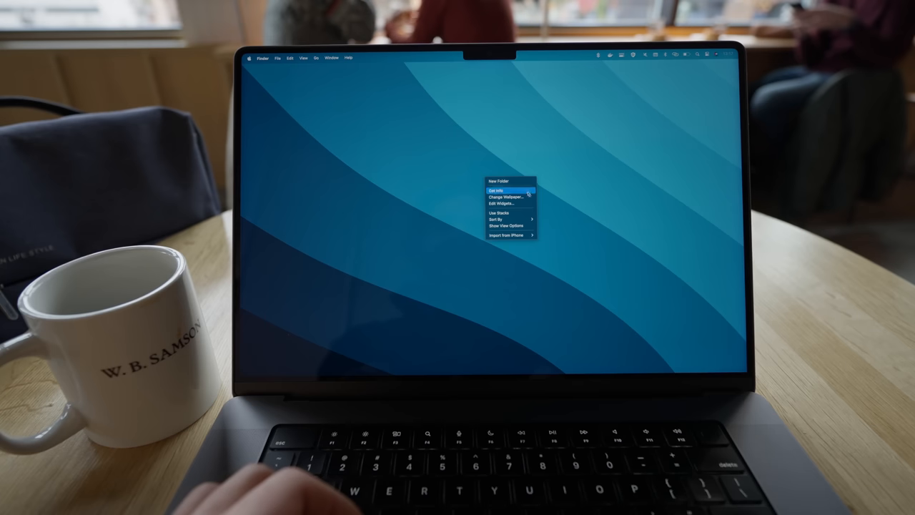
Step: Choose Change Wallpaper to reach the Wallpaper pane in System Settings
click(509, 194)
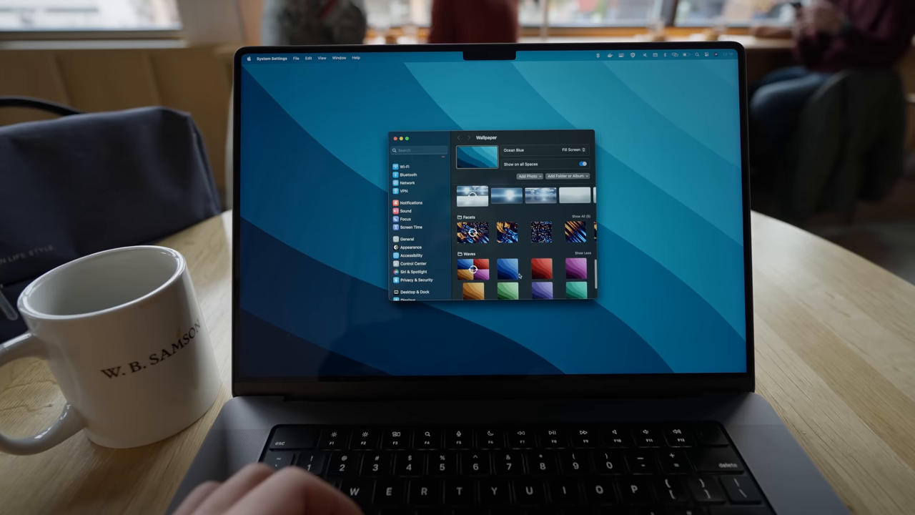
click(475, 246)
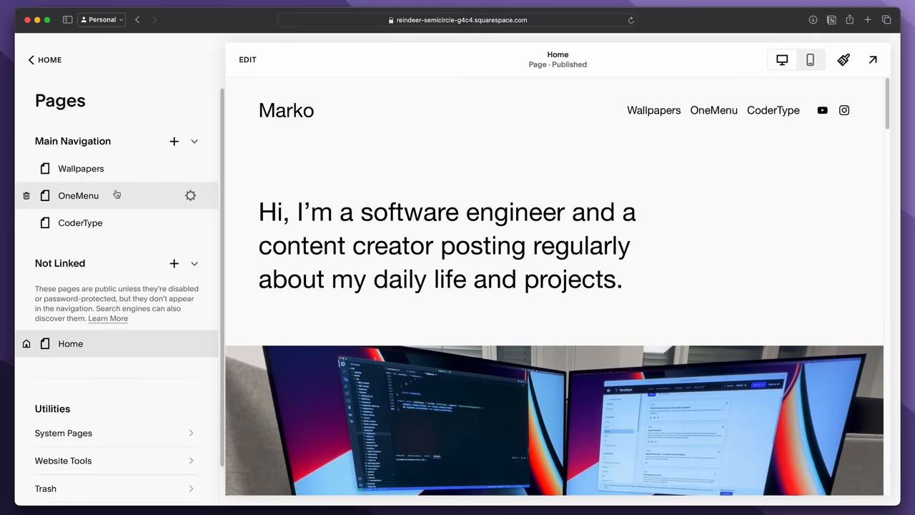
Step: Review the OneMenu page's shortcut bullets in edit mode, then the Wallpapers page
click(77, 194)
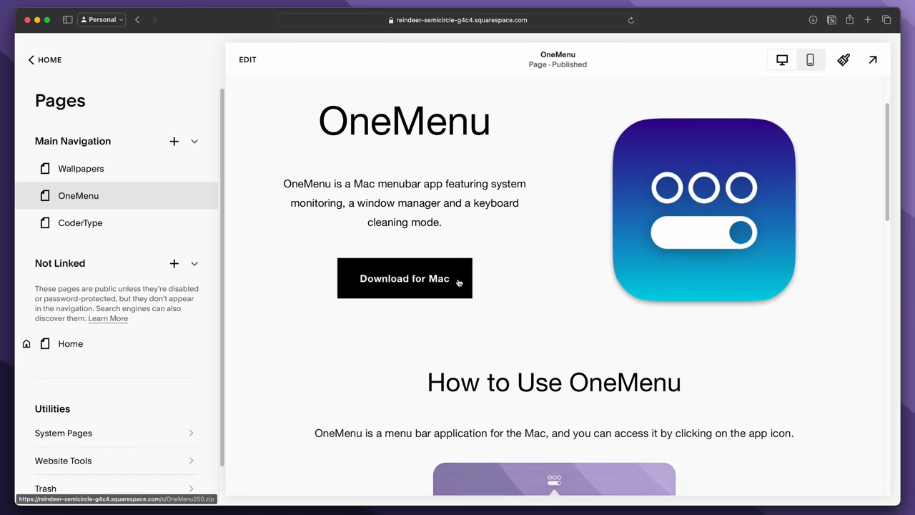
click(247, 60)
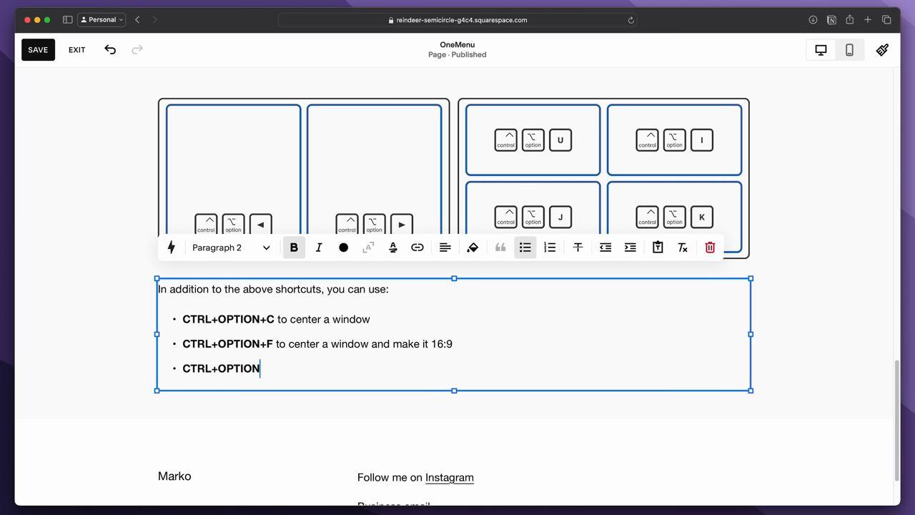
click(77, 50)
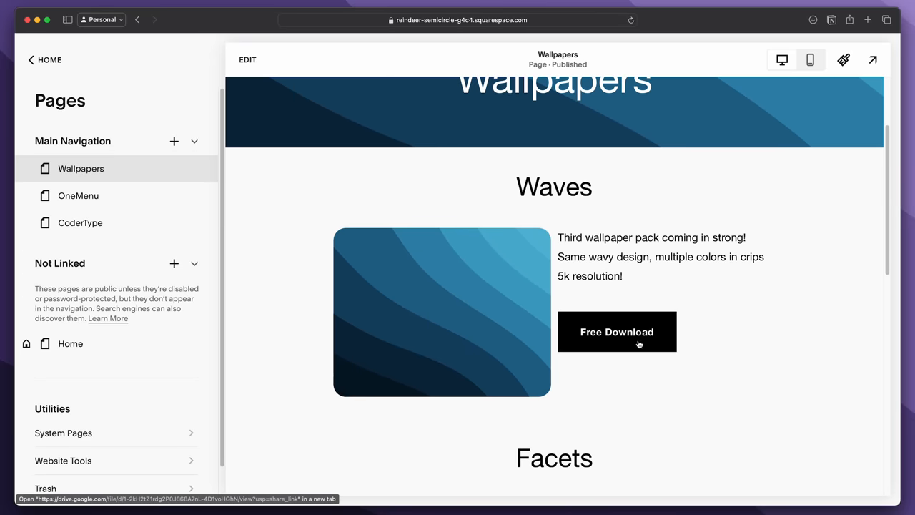
scroll(down, 3)
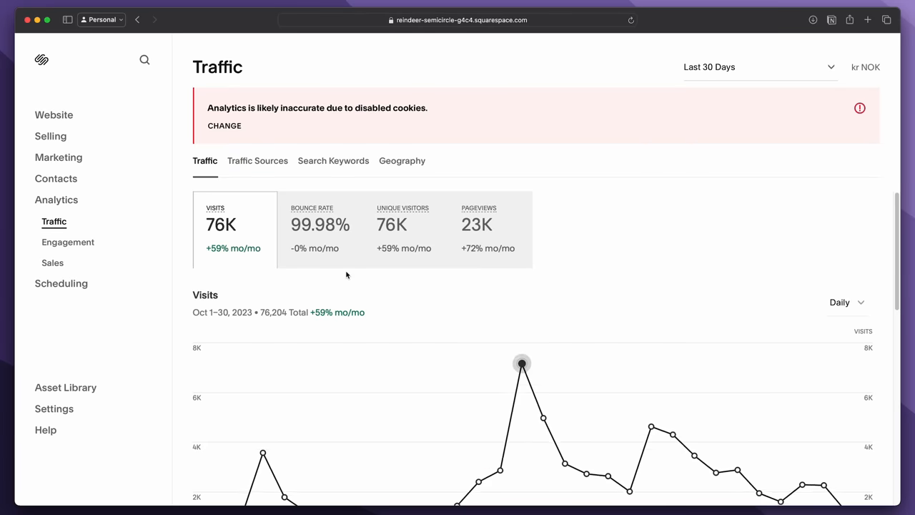
scroll(down, 3)
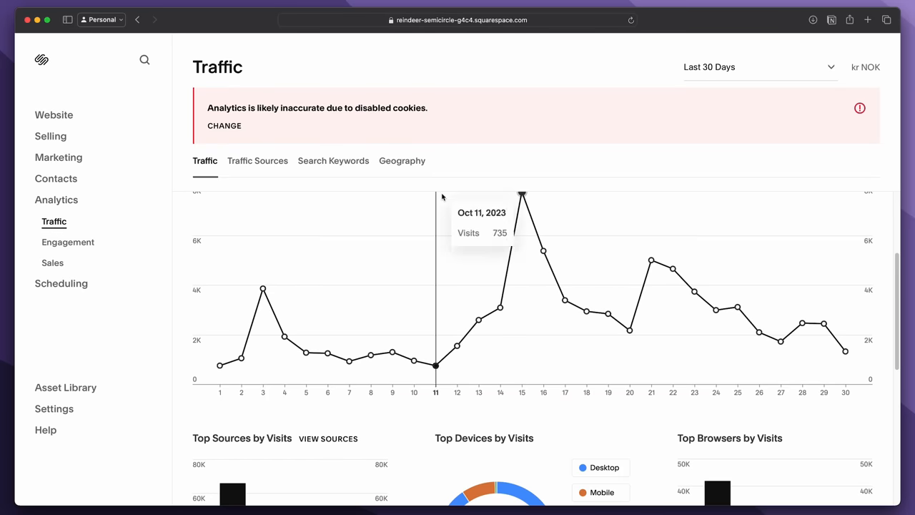
mouse_move(331, 123)
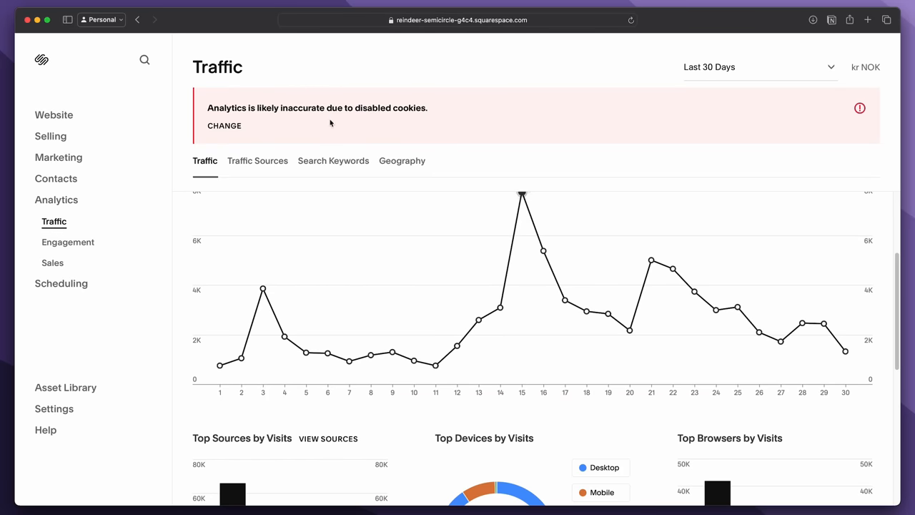
scroll(down, 3)
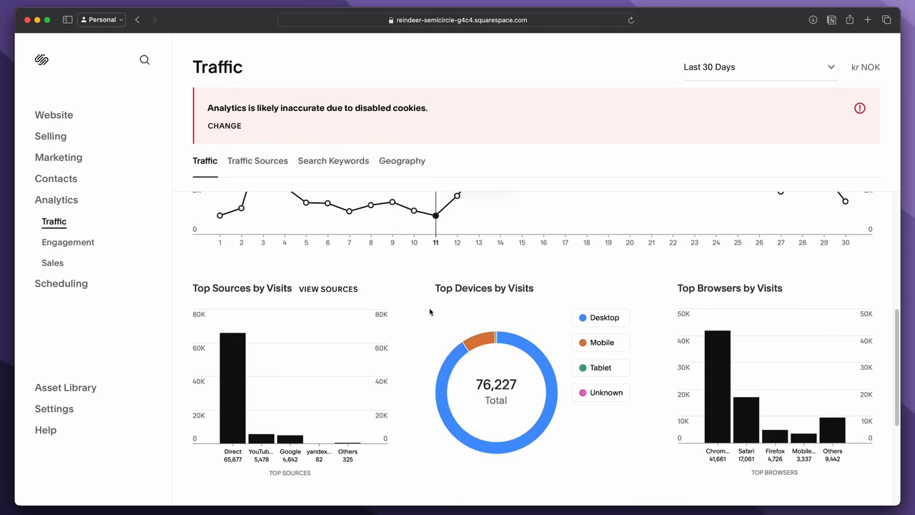
scroll(down, 3)
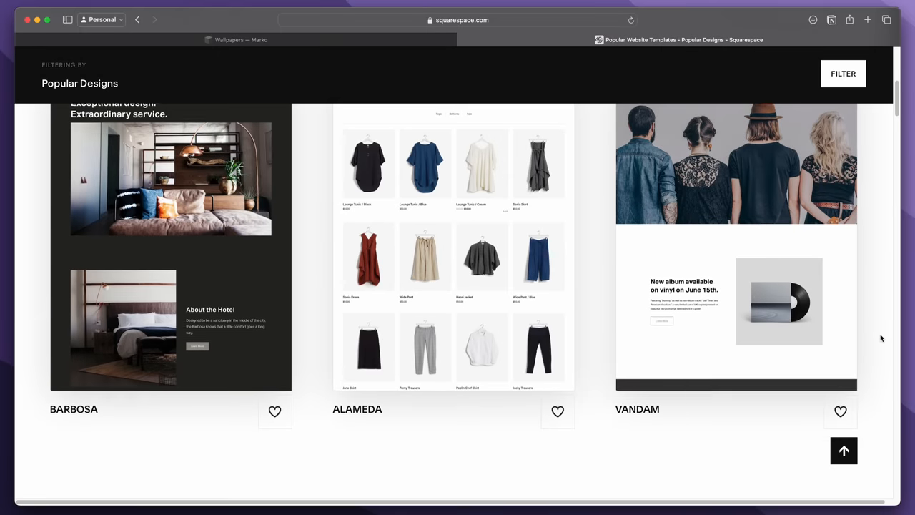
scroll(down, 3)
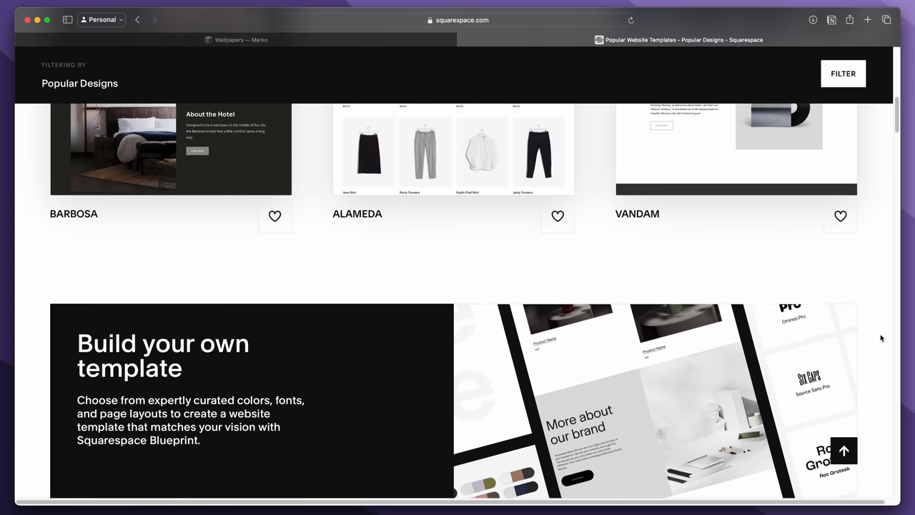
scroll(down, 3)
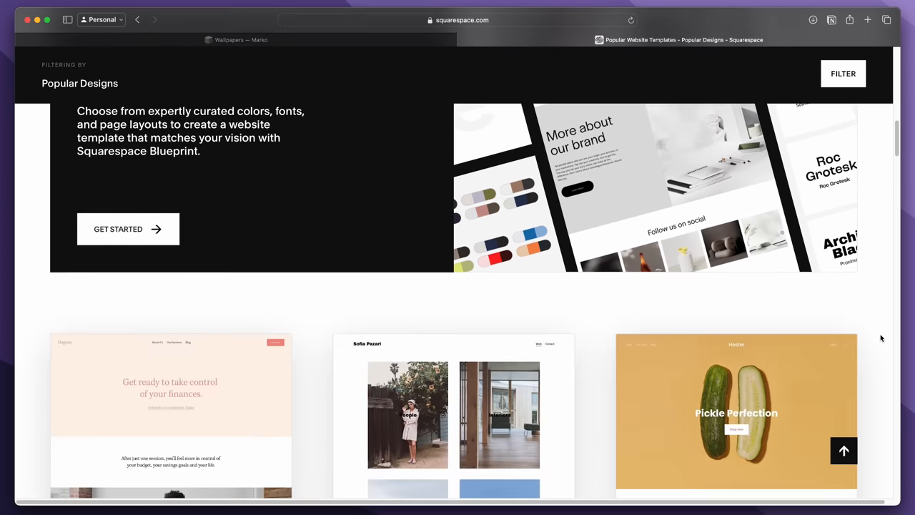
scroll(down, 3)
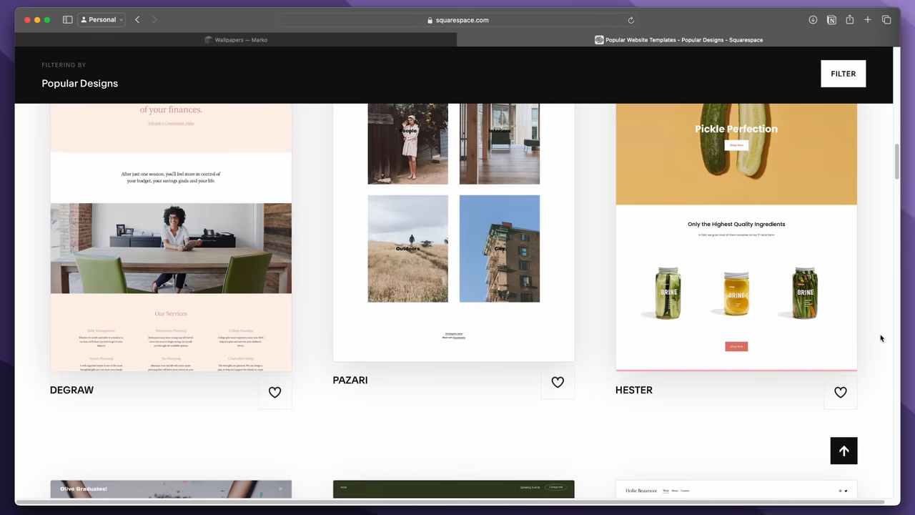